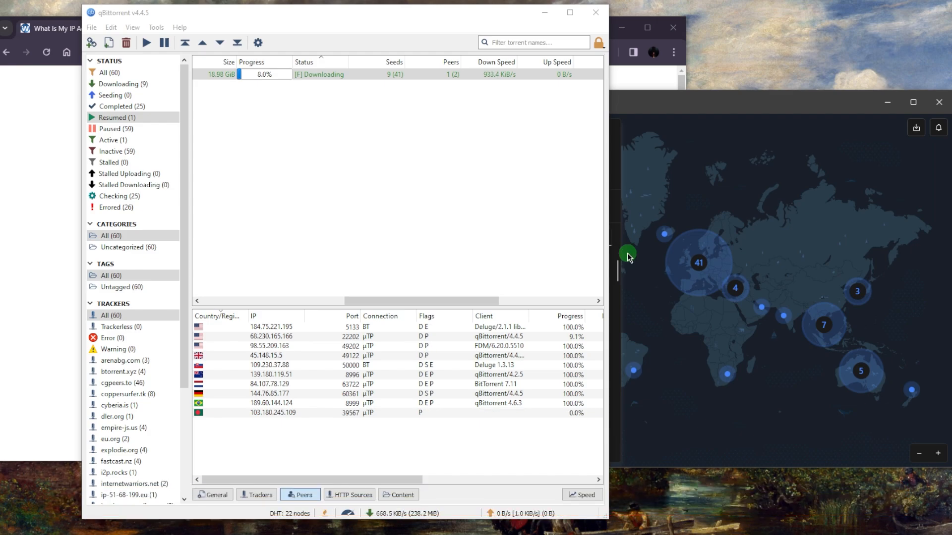
mouse_move(289, 266)
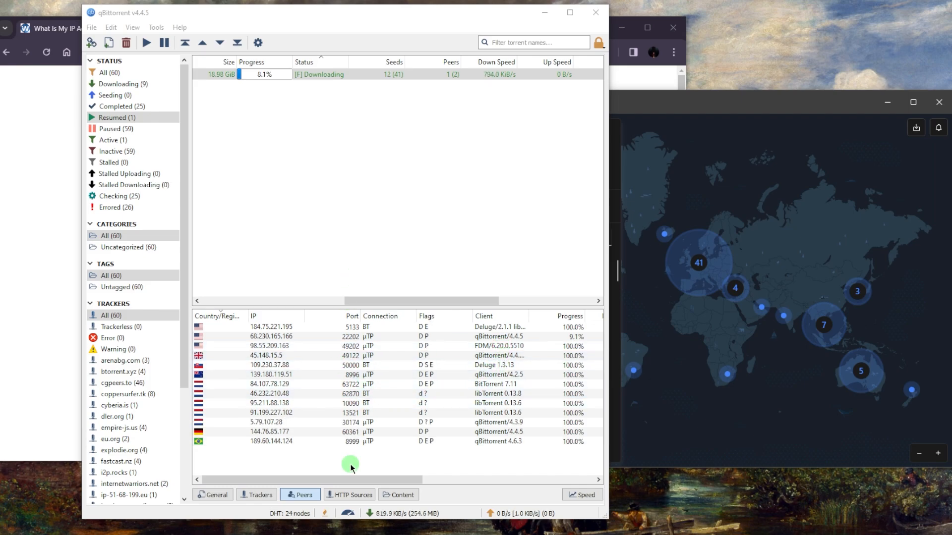
mouse_move(468, 255)
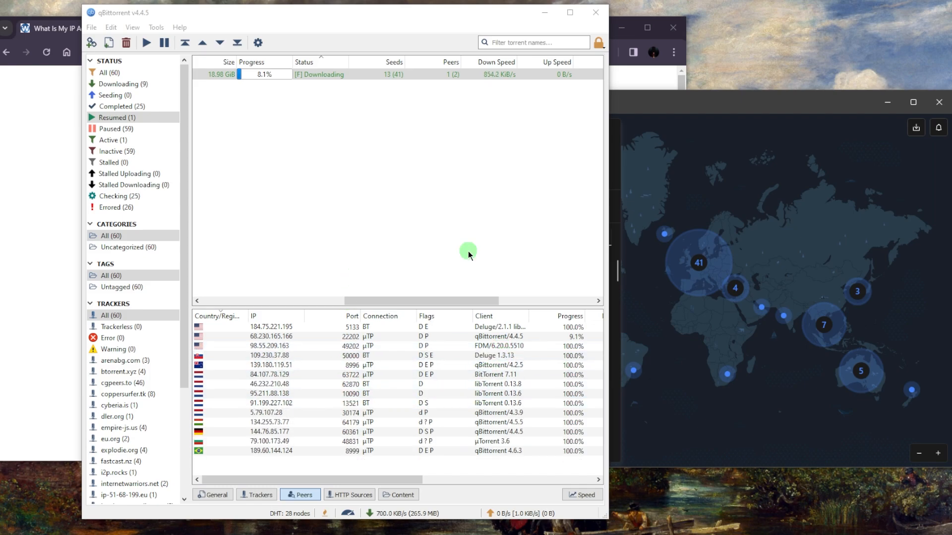
mouse_move(315, 251)
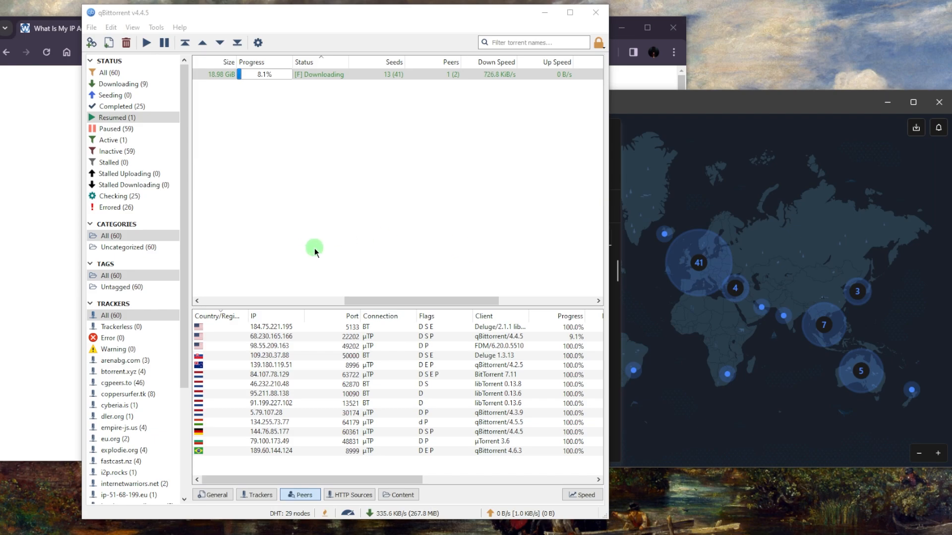
mouse_move(466, 233)
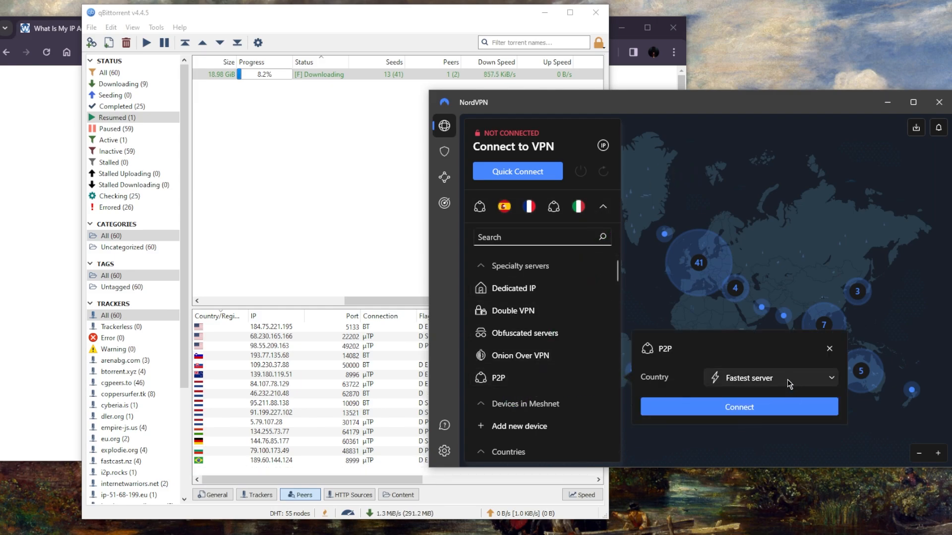
Step: Browse the P2P country list, leave Fastest server selected, and go to the app settings
left_click(770, 377)
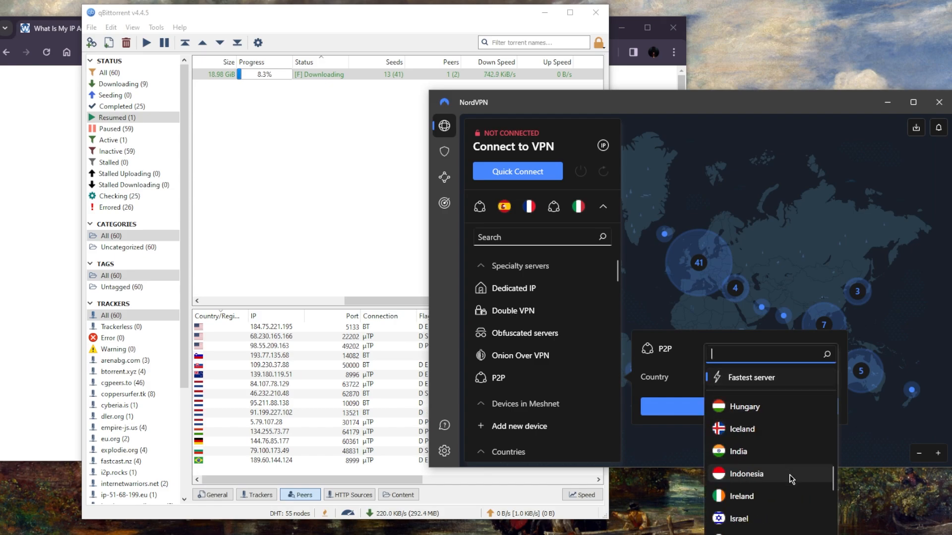
scroll("down", 3)
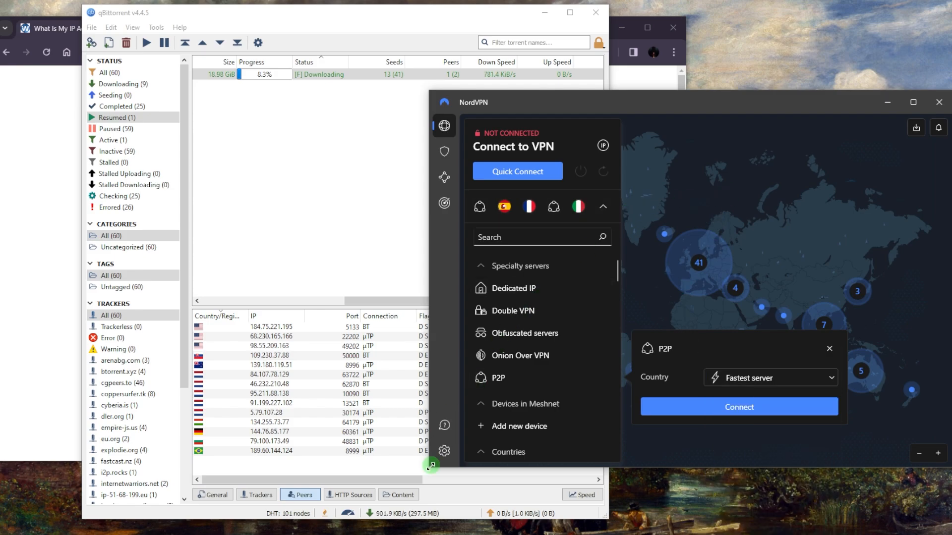
left_click(444, 451)
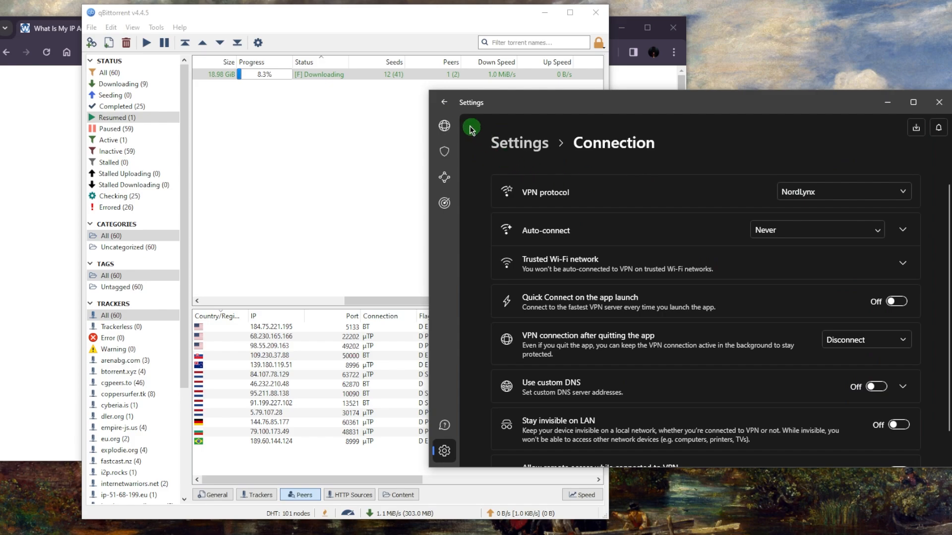
Step: Leave the Connection settings page after reviewing the NordLynx protocol
left_click(444, 126)
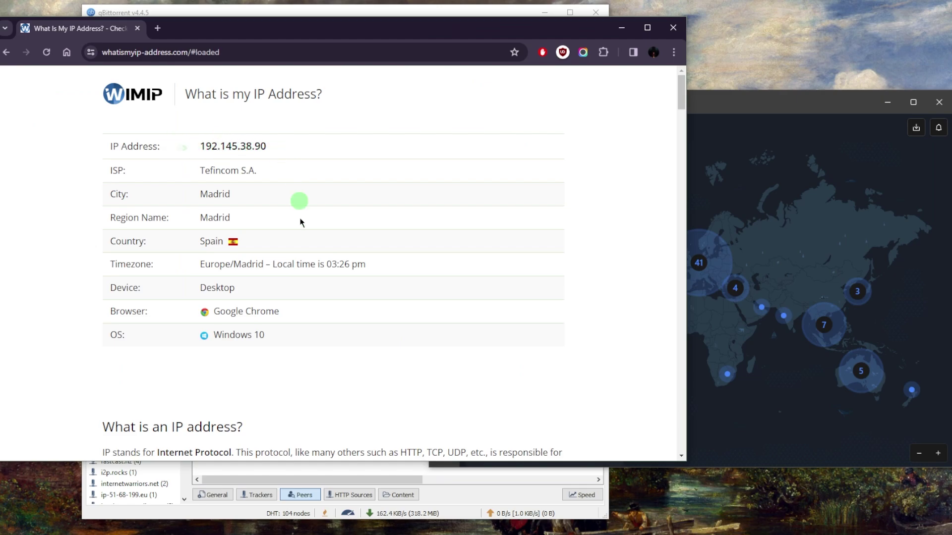
mouse_move(357, 216)
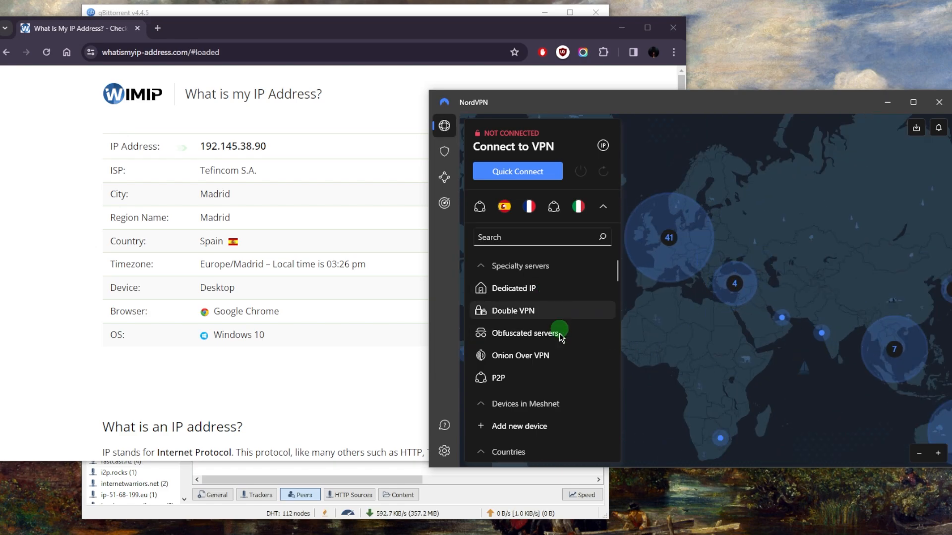
mouse_move(553, 384)
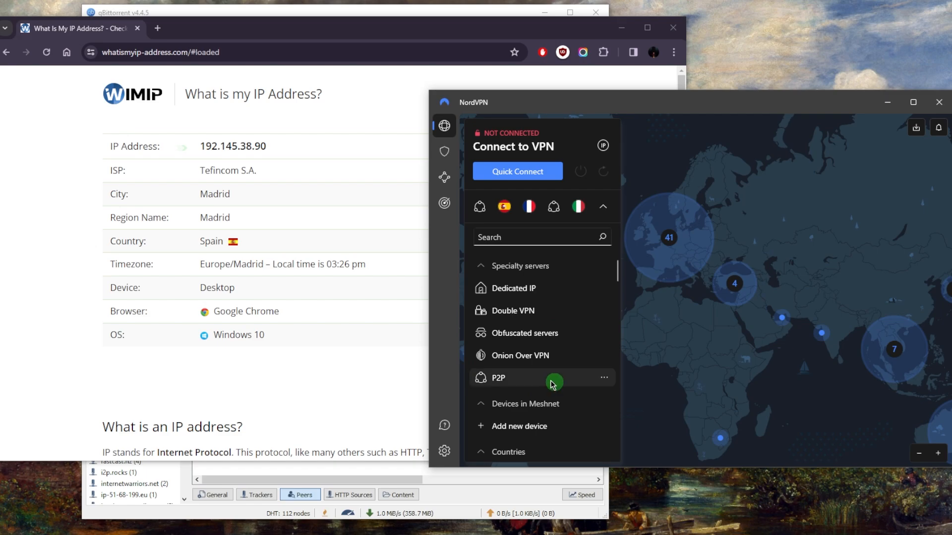
mouse_move(521, 301)
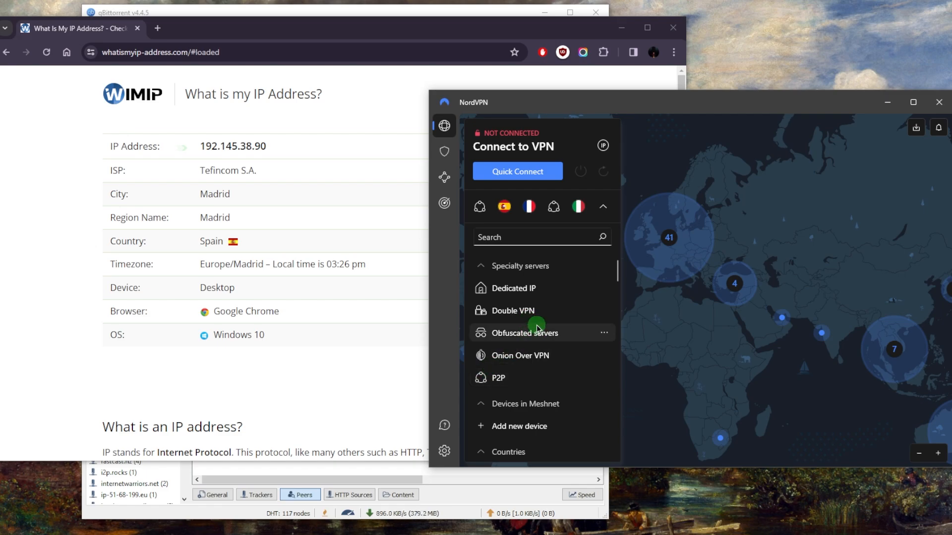
mouse_move(545, 369)
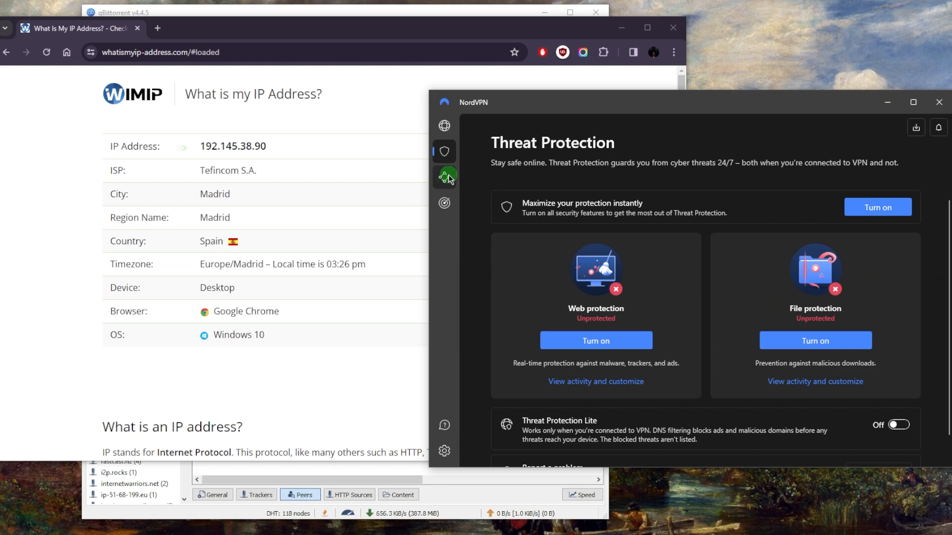
Step: Turn on Web protection and File protection in Threat Protection, then return to the server list
left_click(444, 126)
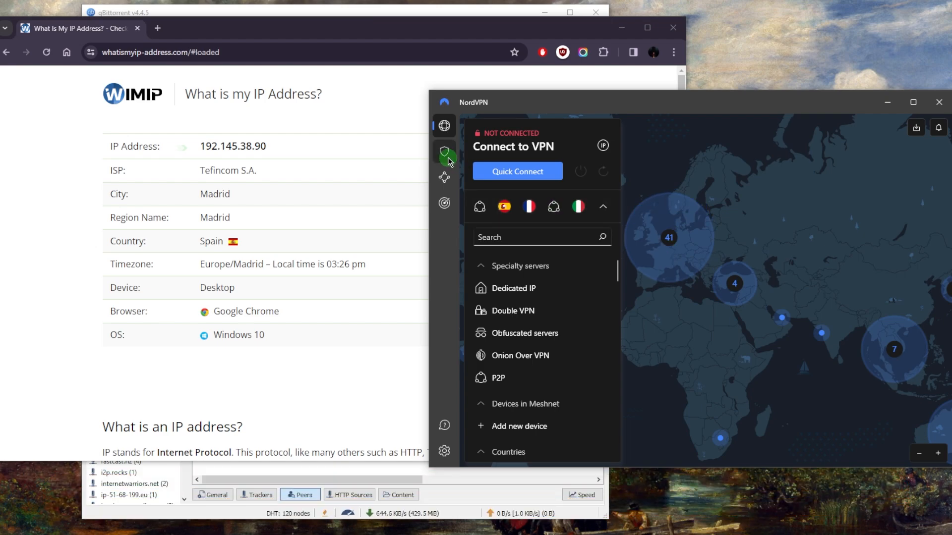
left_click(444, 151)
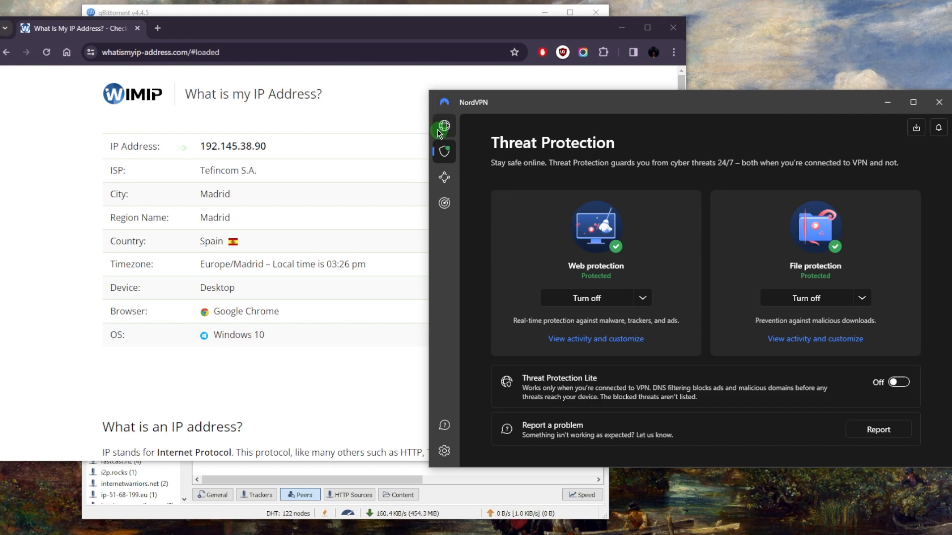
left_click(444, 450)
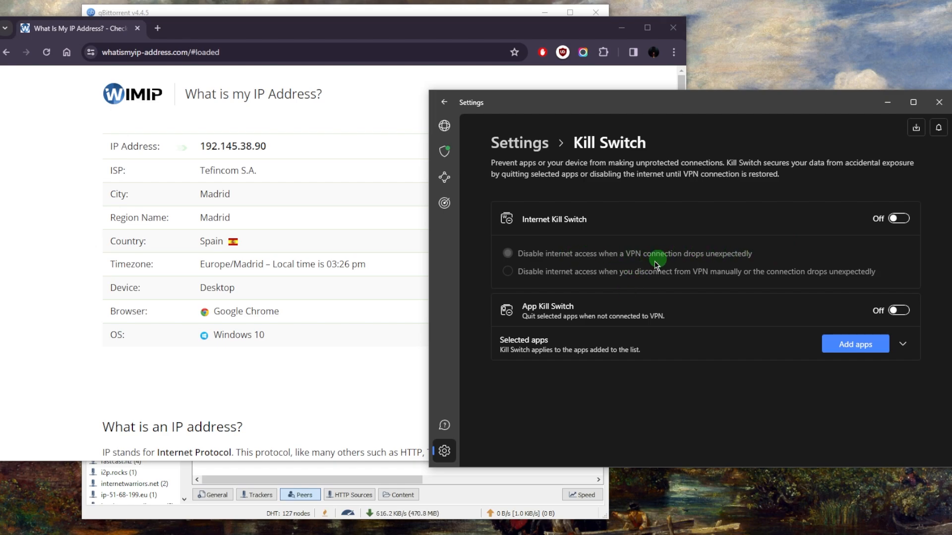
mouse_move(703, 281)
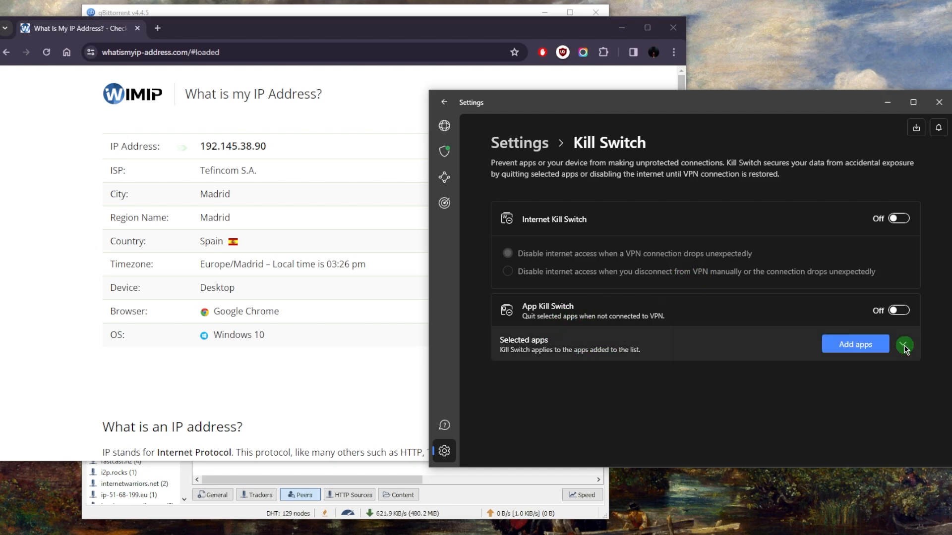
Step: Expand Selected apps to confirm qBittorrent is on the App Kill Switch list
left_click(903, 344)
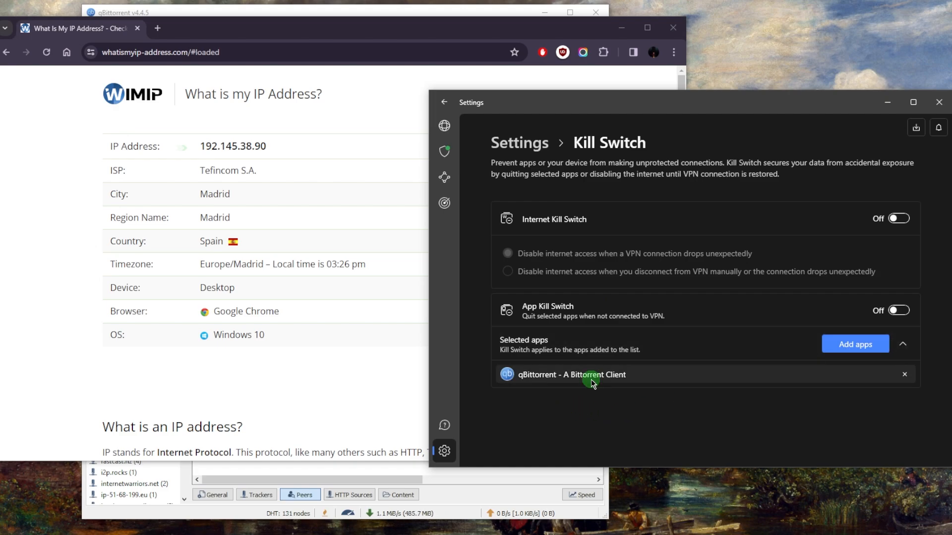
mouse_move(554, 339)
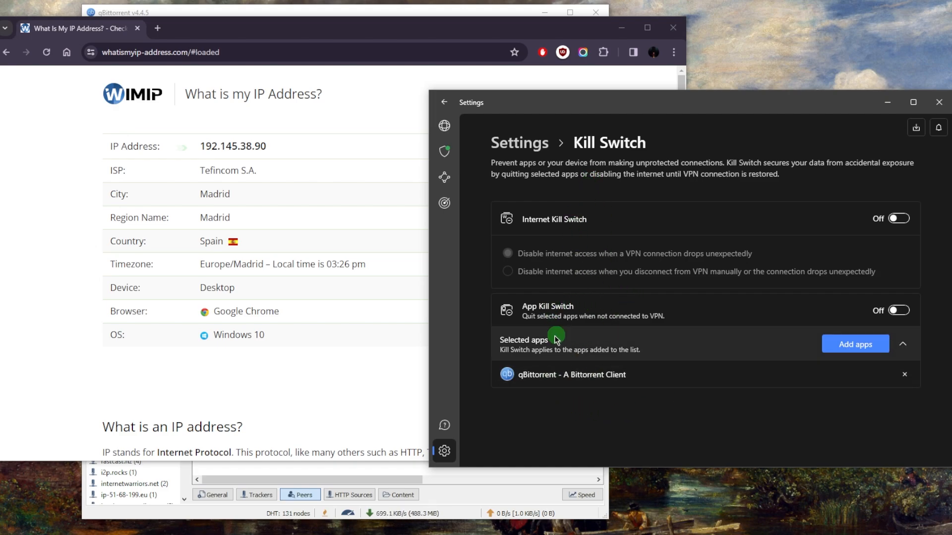
left_click(444, 125)
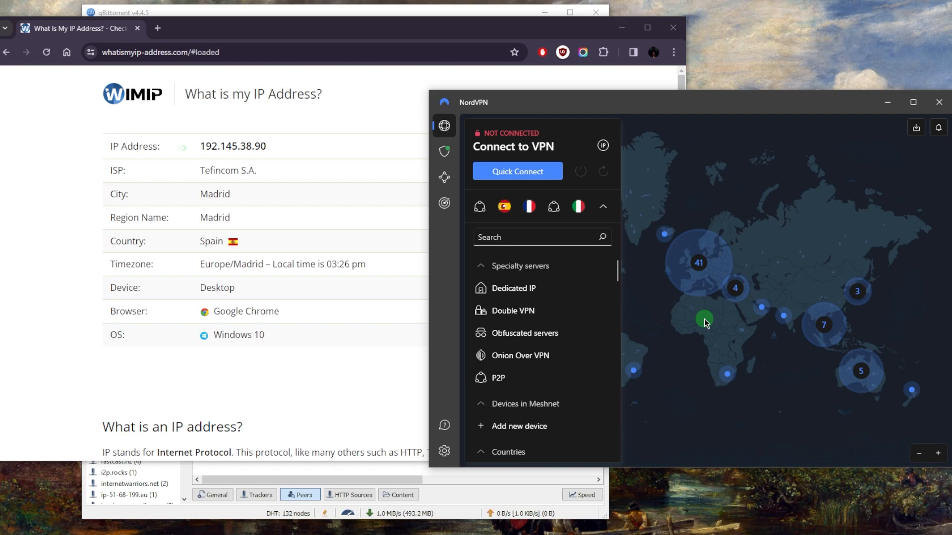
left_click(444, 450)
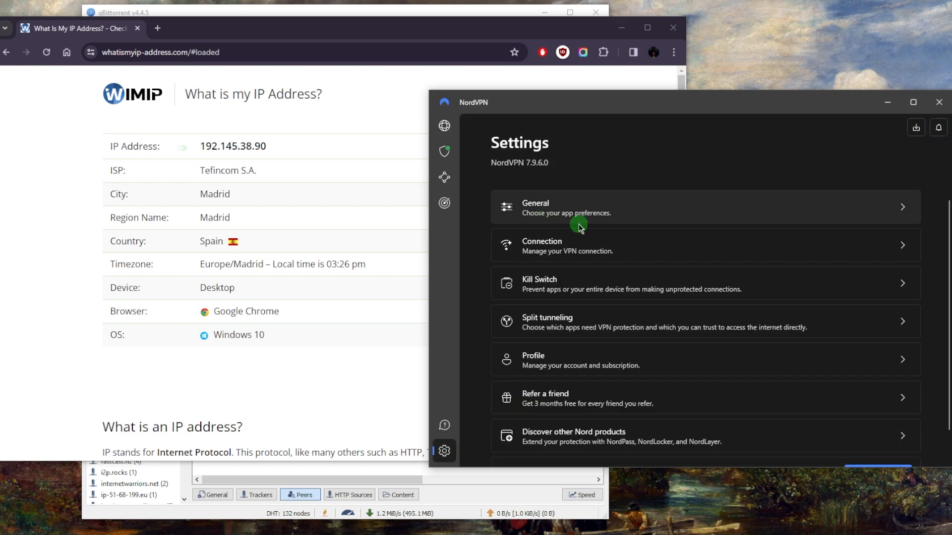
left_click(566, 246)
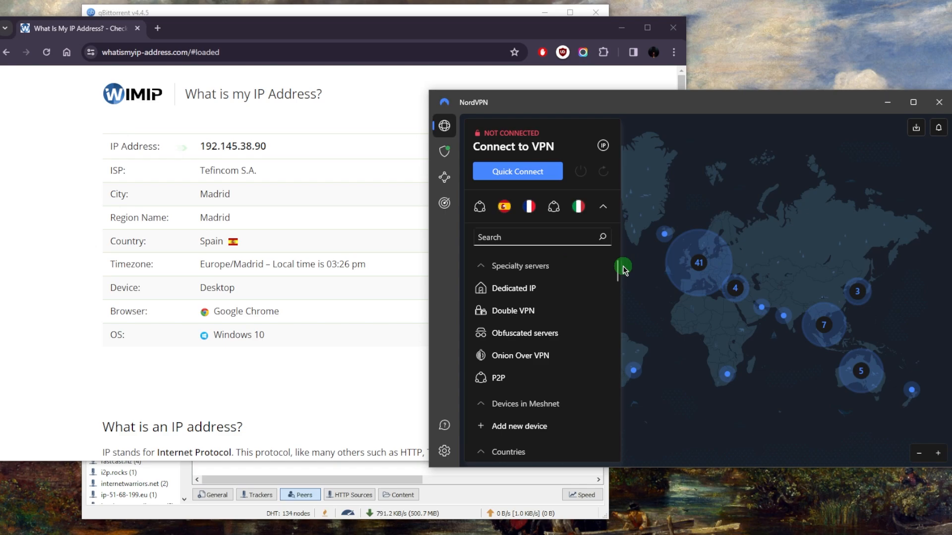
mouse_move(635, 232)
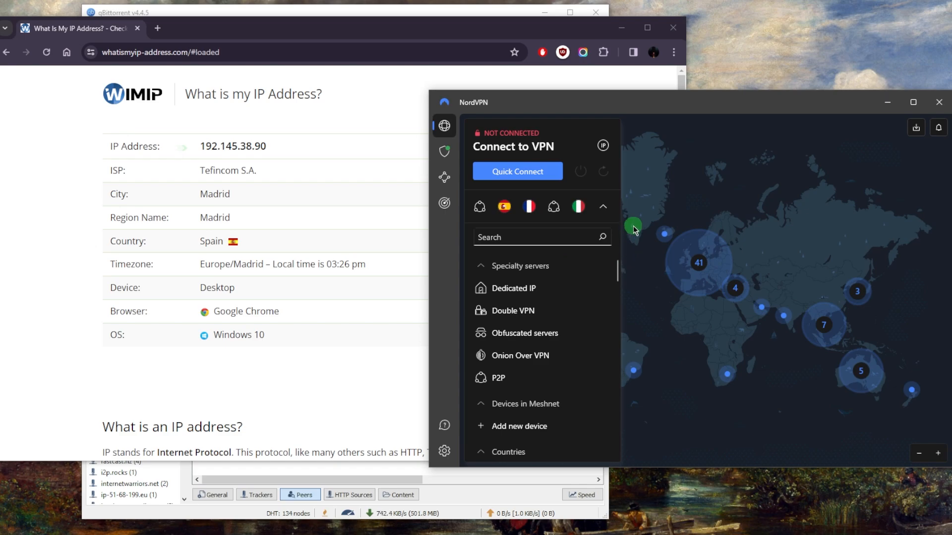
mouse_move(758, 250)
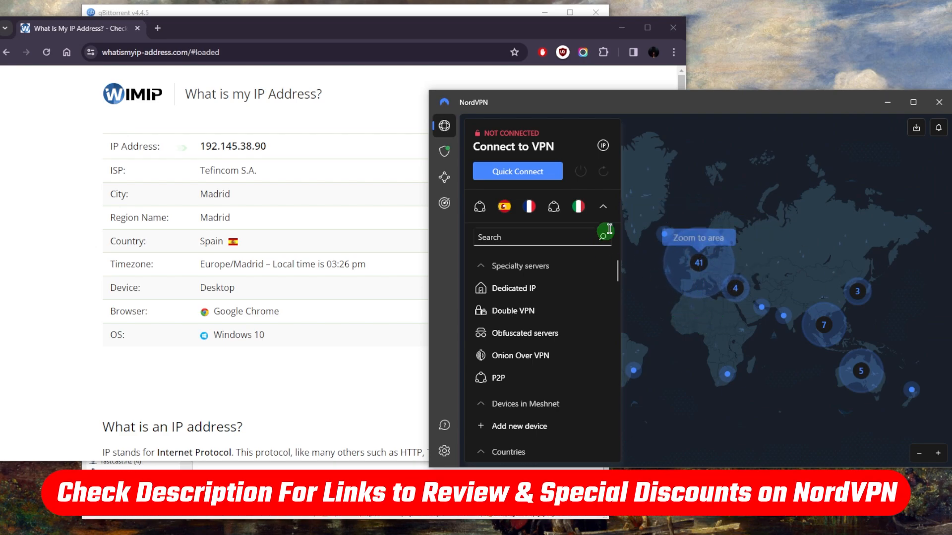
mouse_move(668, 239)
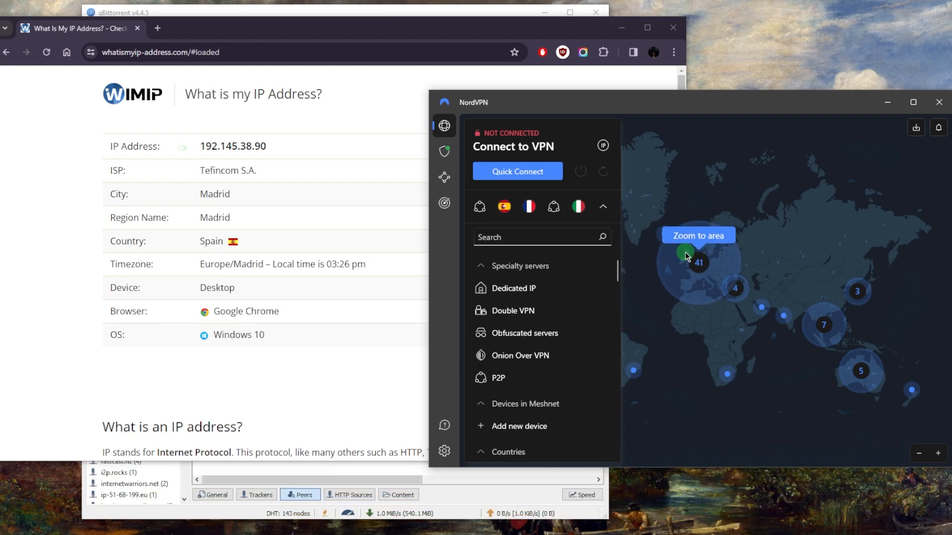
mouse_move(710, 262)
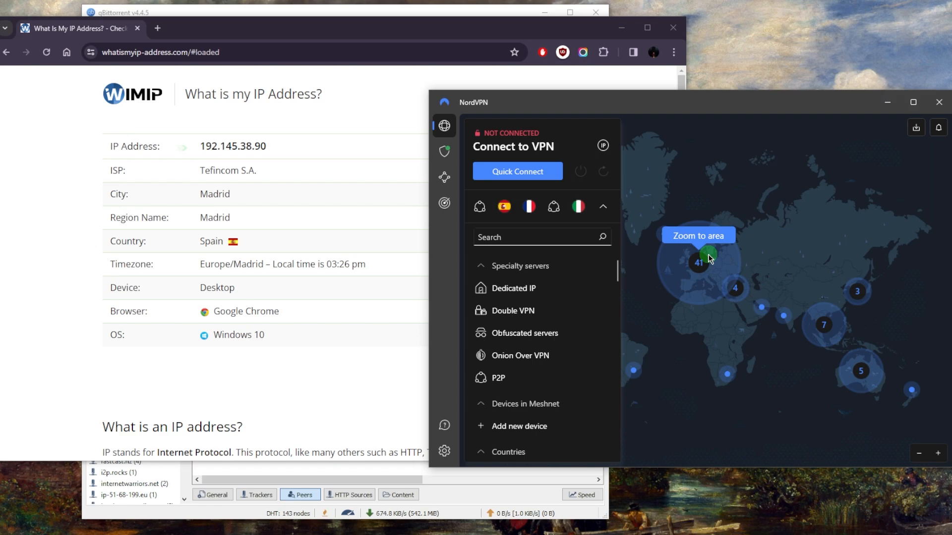